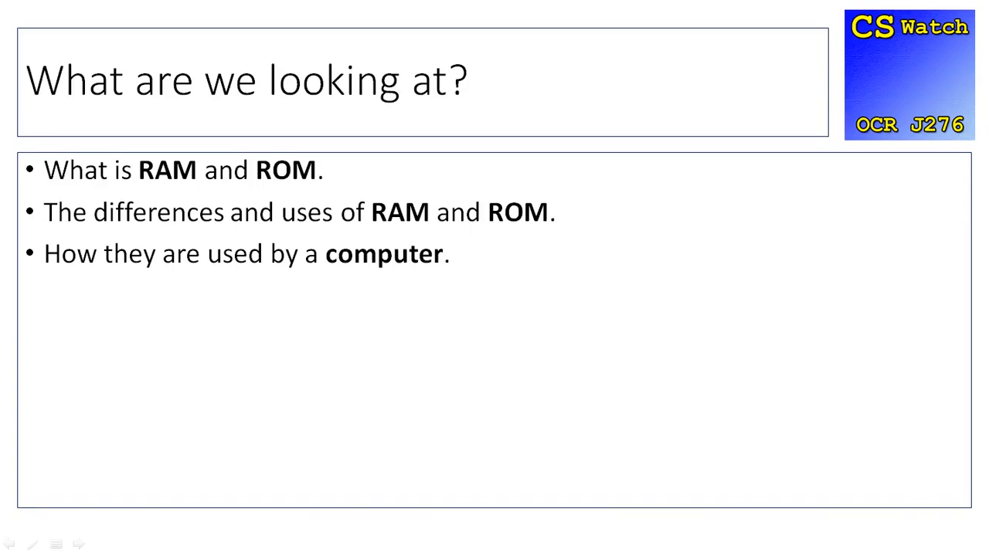
Step: Advance the slide show to the 'What is RAM' slide on Random Access Memory
key(Right)
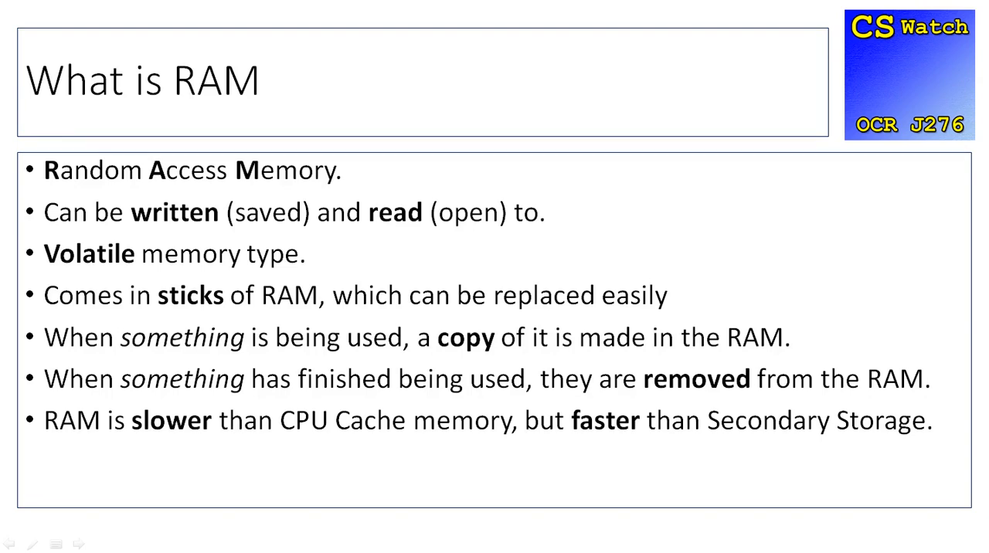
Step: Advance past the 'What is ROM' slide to the three-bullet 'To Summarise' slide
key(Right)
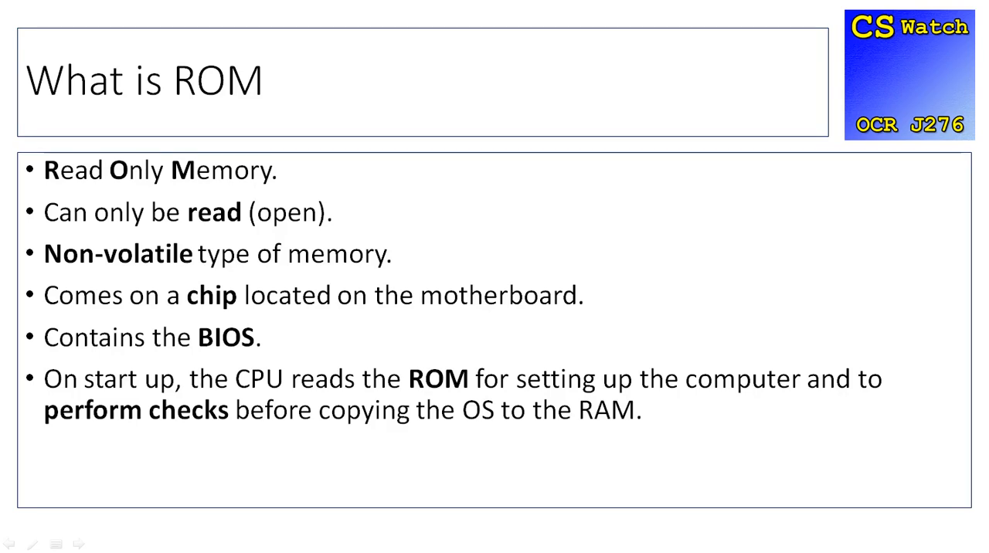
key(Right)
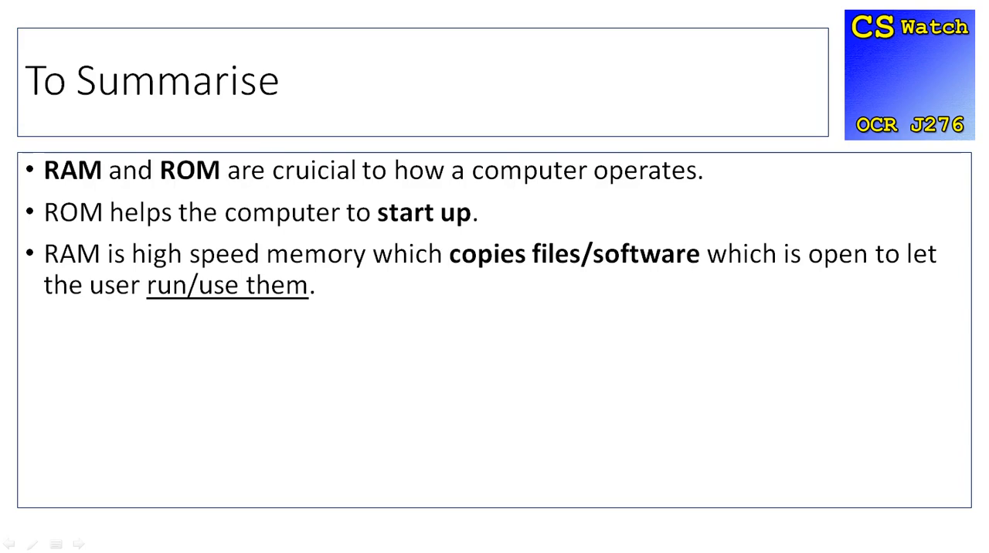